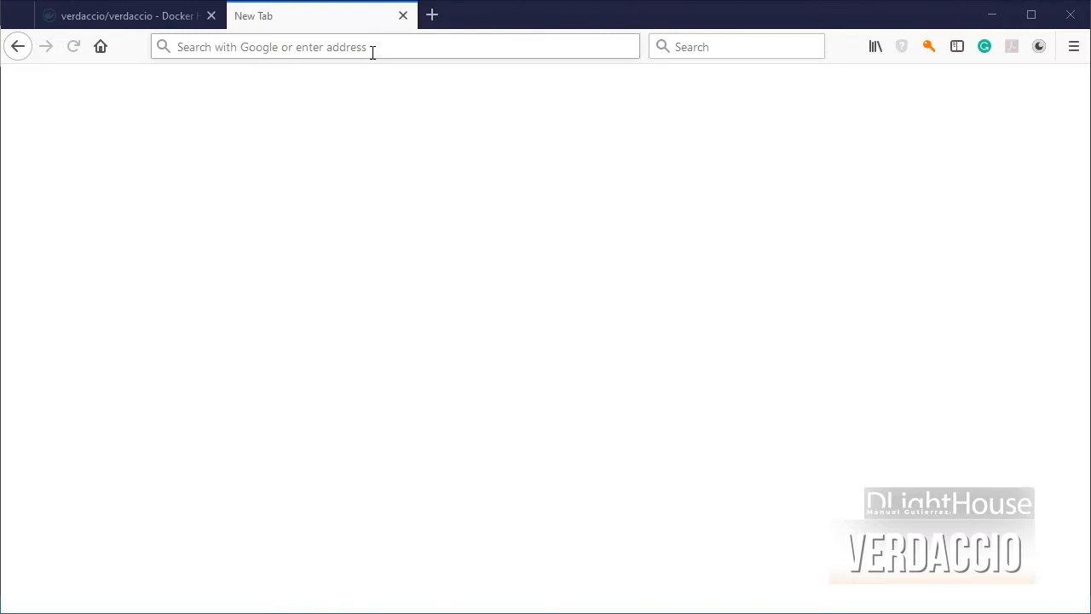
Step: Load localhost:4873 in Firefox to reach the Verdaccio web UI
text(localhost:4873)
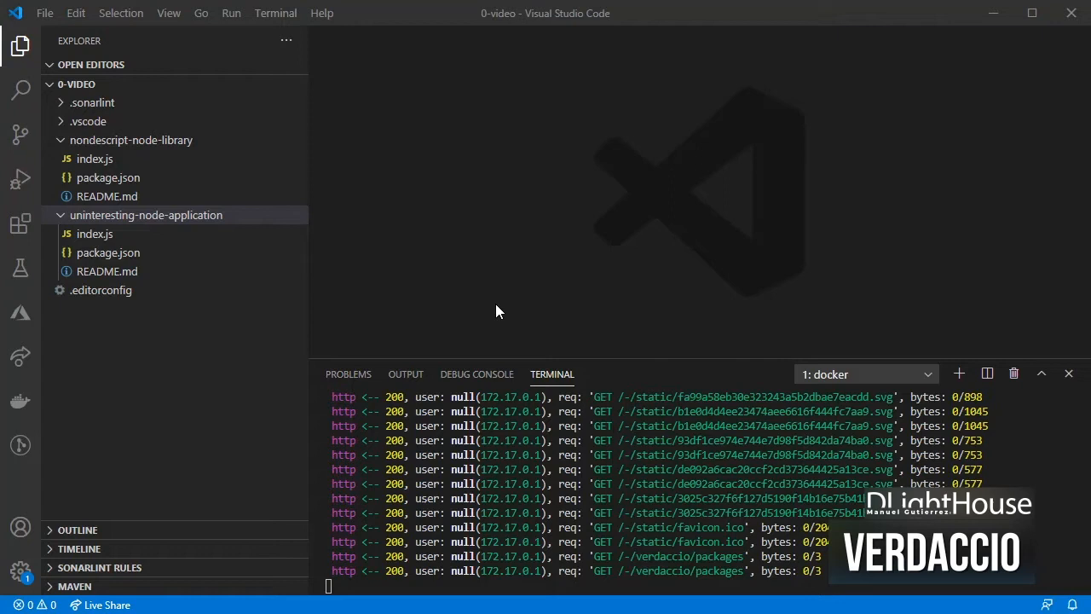
Step: Start a new PowerShell terminal in C:\uninteresting-node-application
click(130, 140)
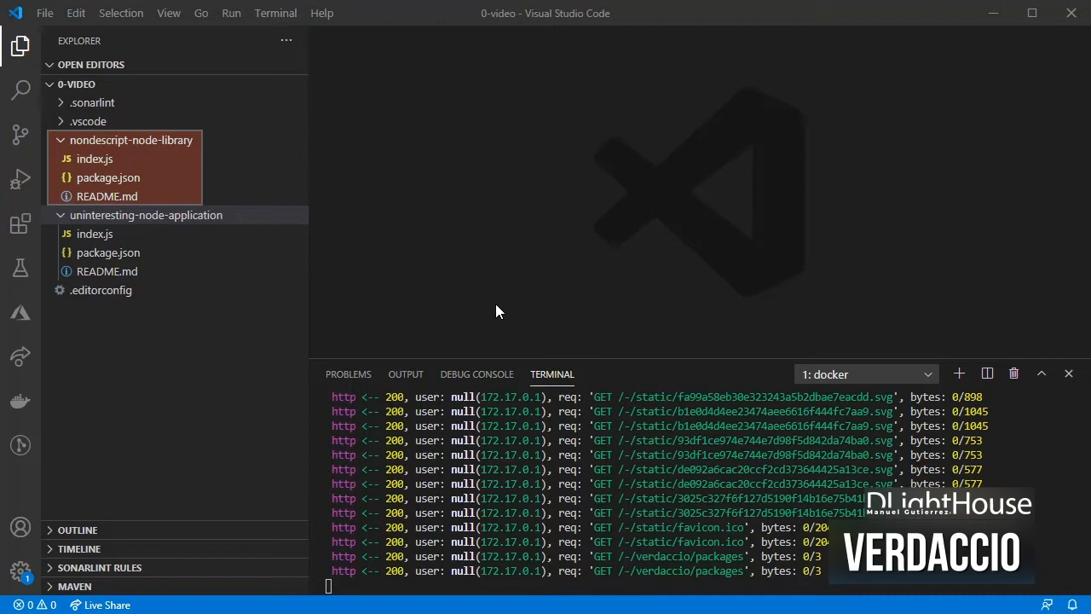
click(146, 215)
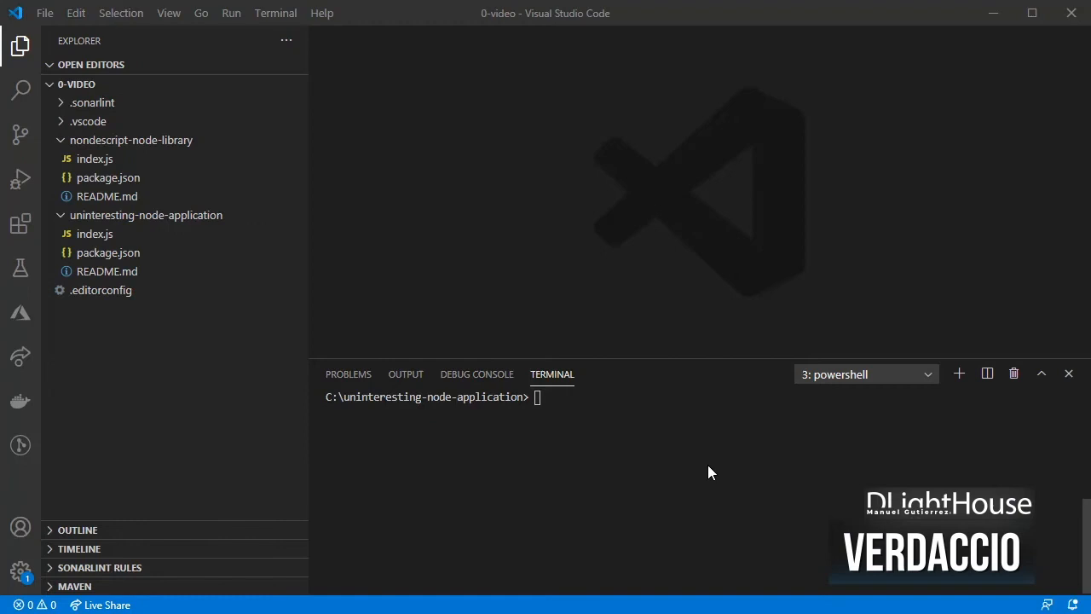
text(npm install nondescript-node-library)
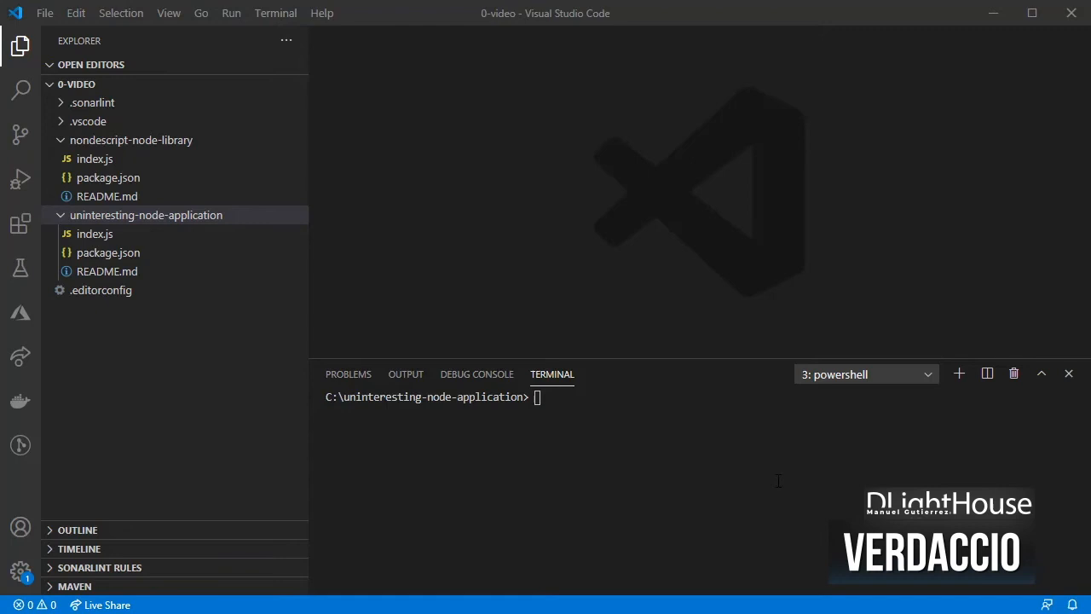
text(npm get registry)
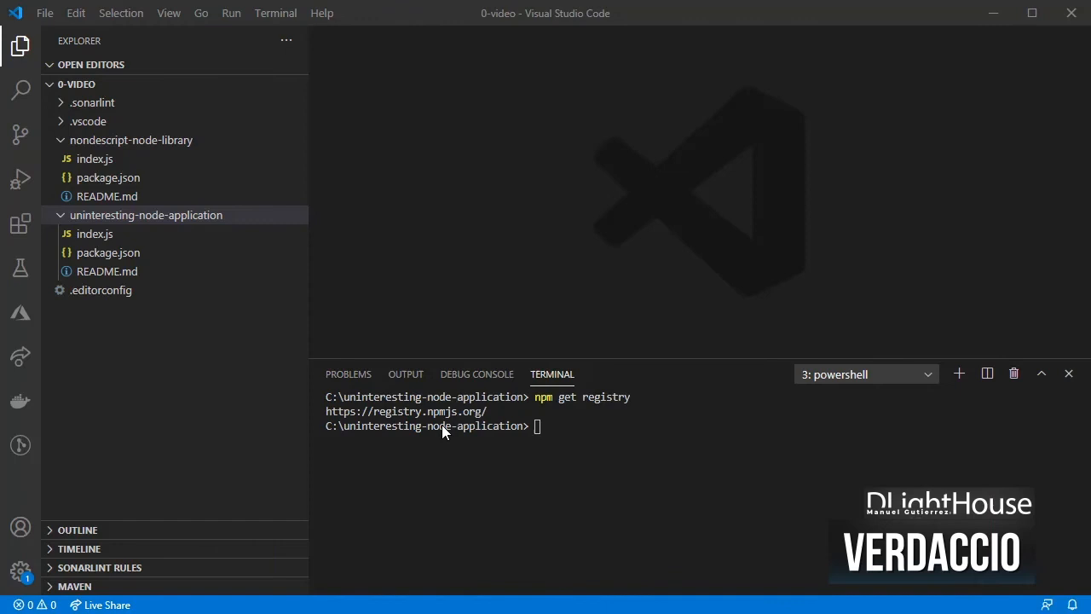
click(145, 215)
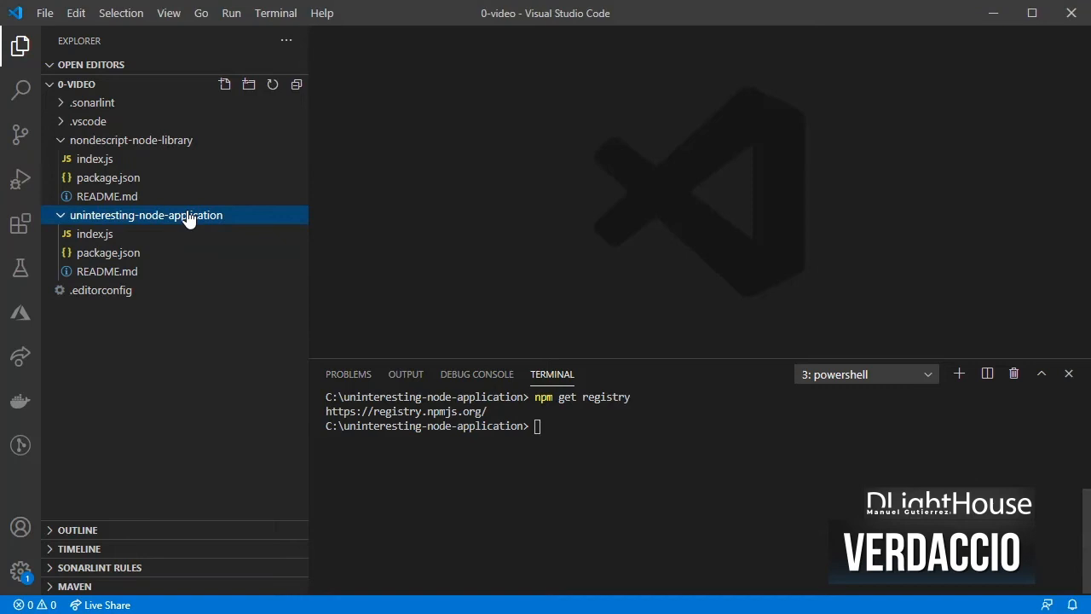
text(registry=http://loc)
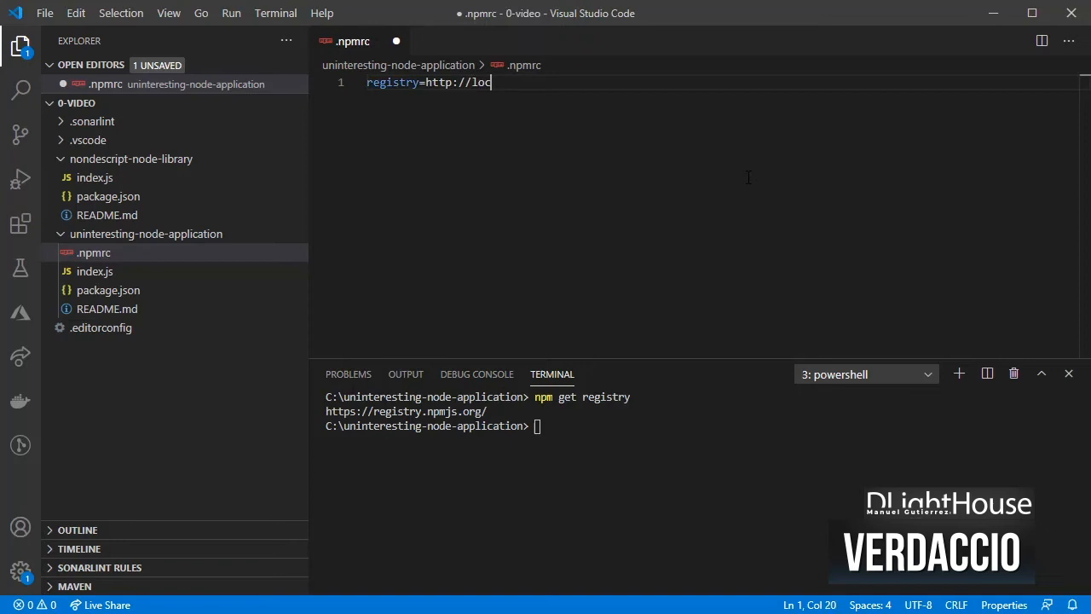
text(alhost:4873/)
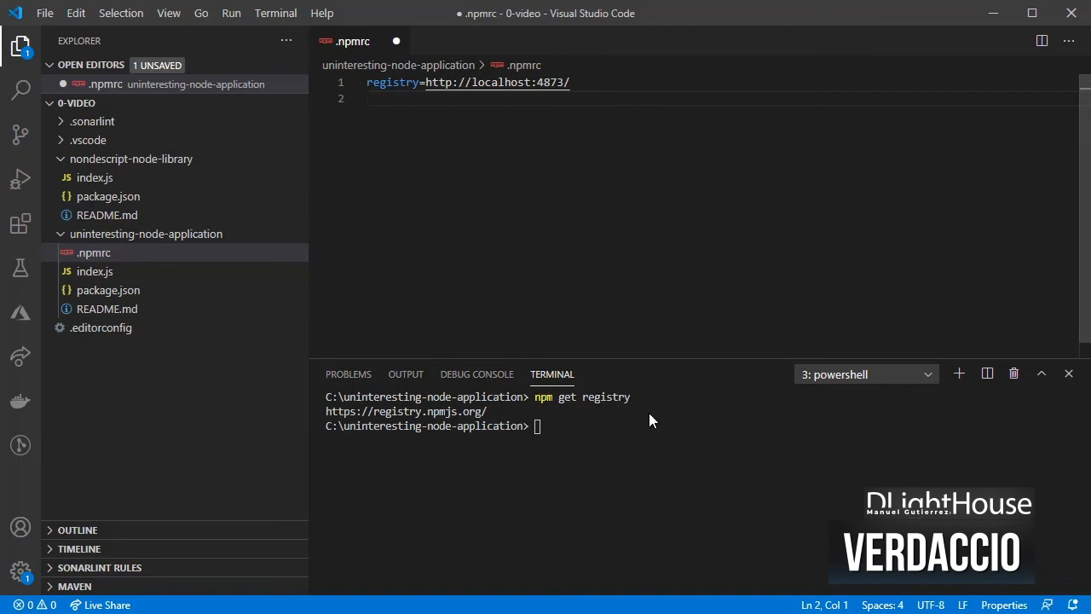